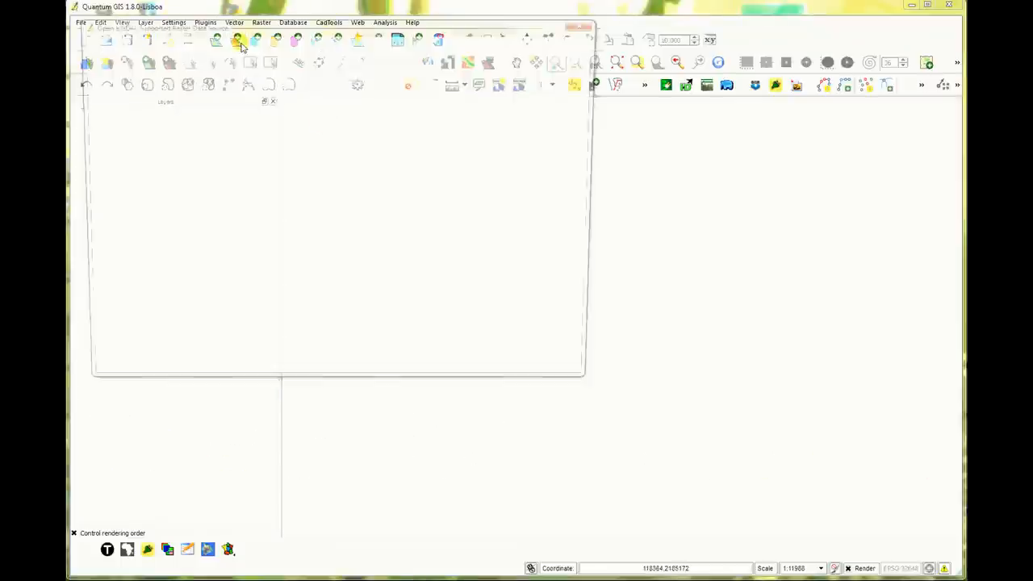
Step: Add the hongsa_district_image_crop_proper image as a raster layer
click(239, 42)
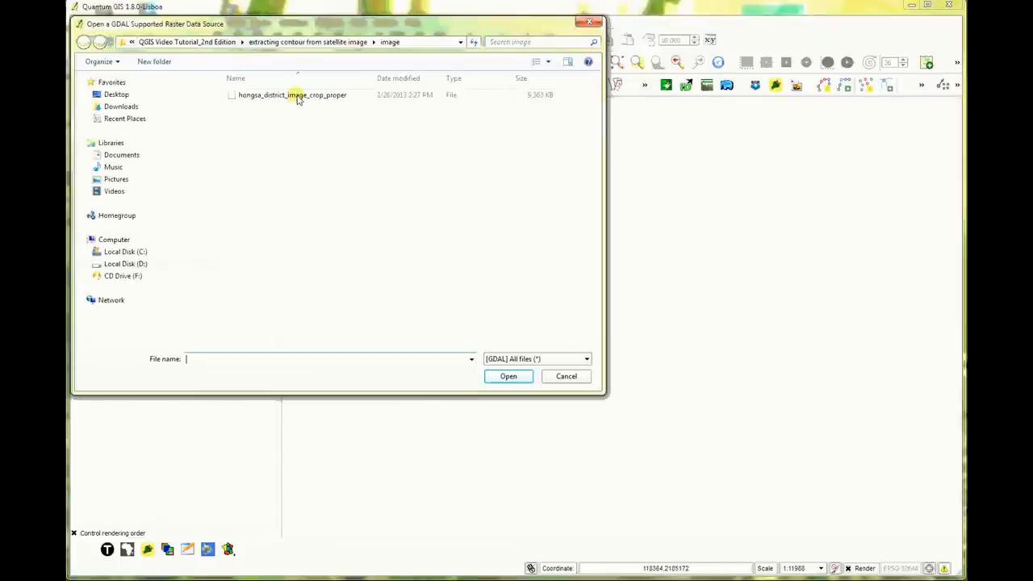
click(508, 376)
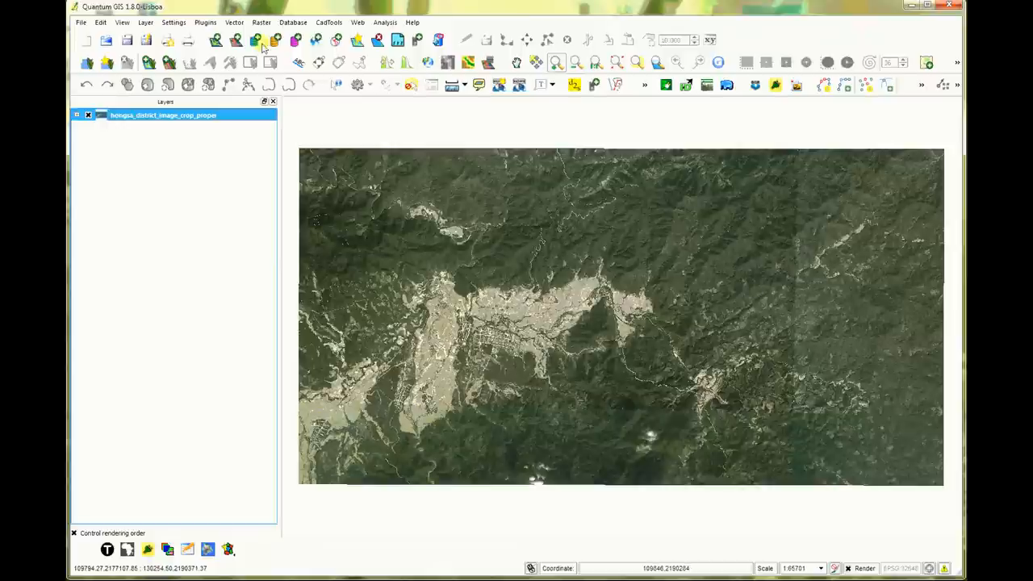
Step: Open the Raster > Extraction > Contour tool
click(260, 22)
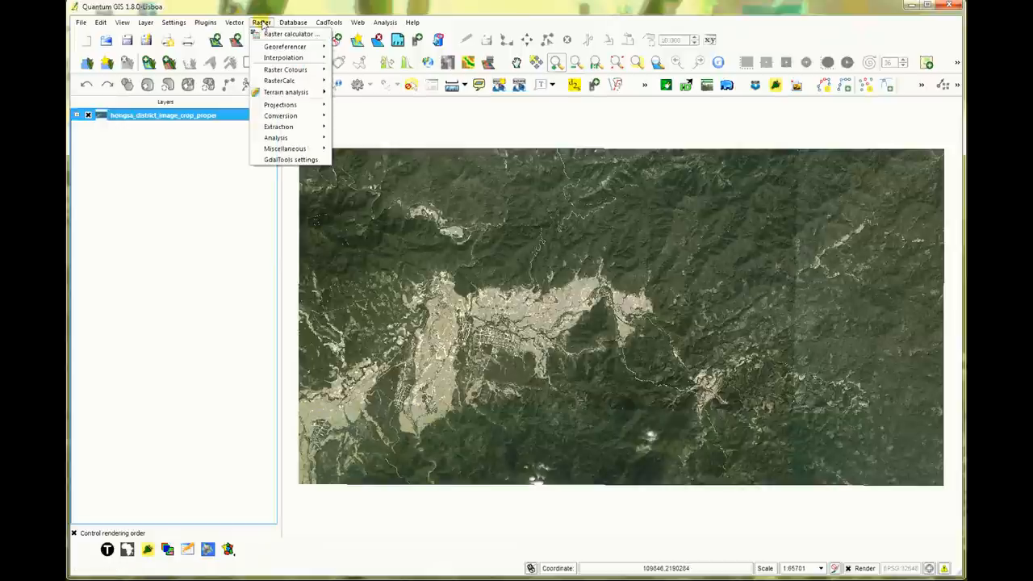
mouse_move(278, 127)
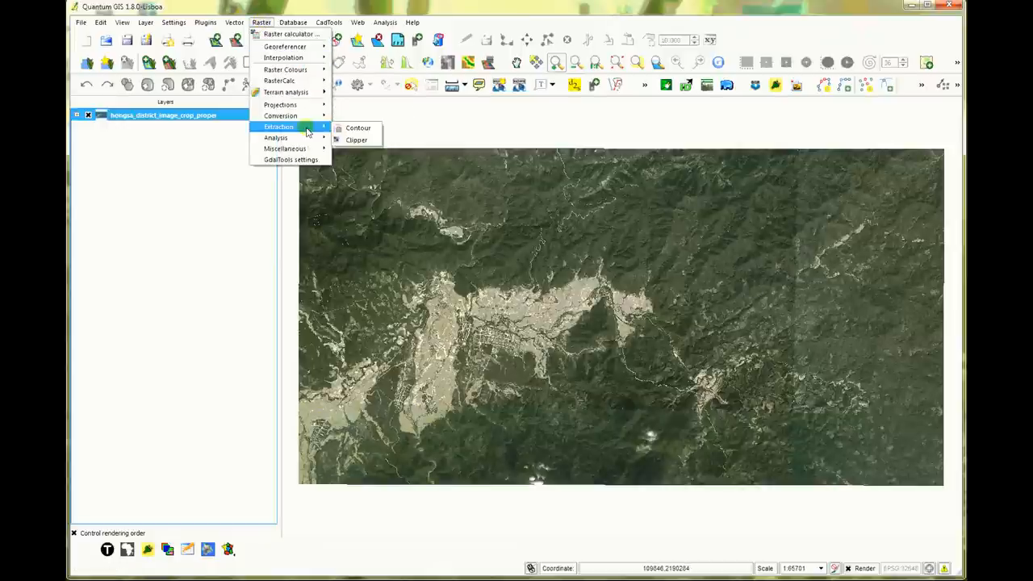
click(358, 127)
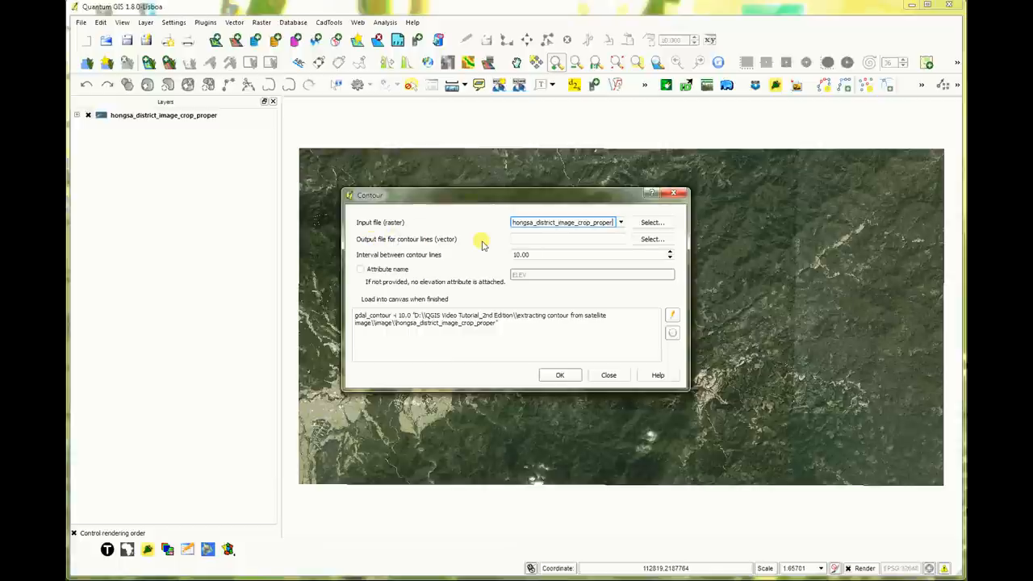
Step: Enter hongsa_district_contour as the contour output file name
click(652, 239)
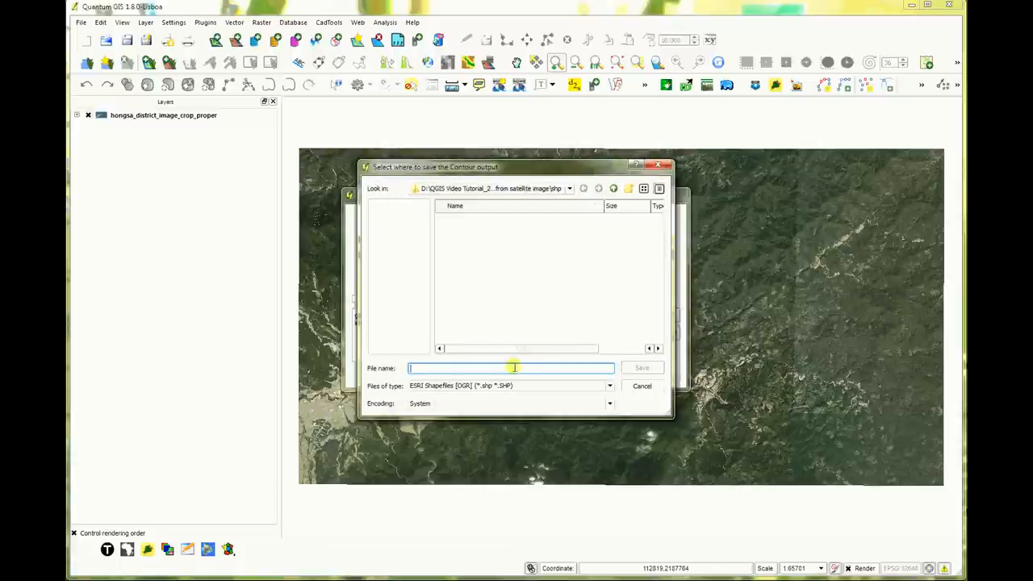
text(hongsa_)
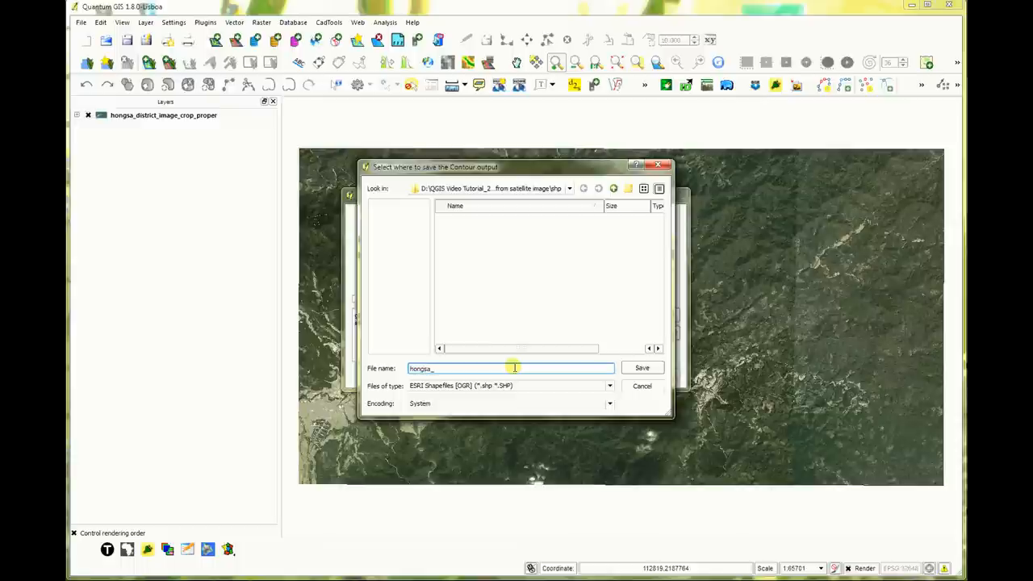
text(district_contour)
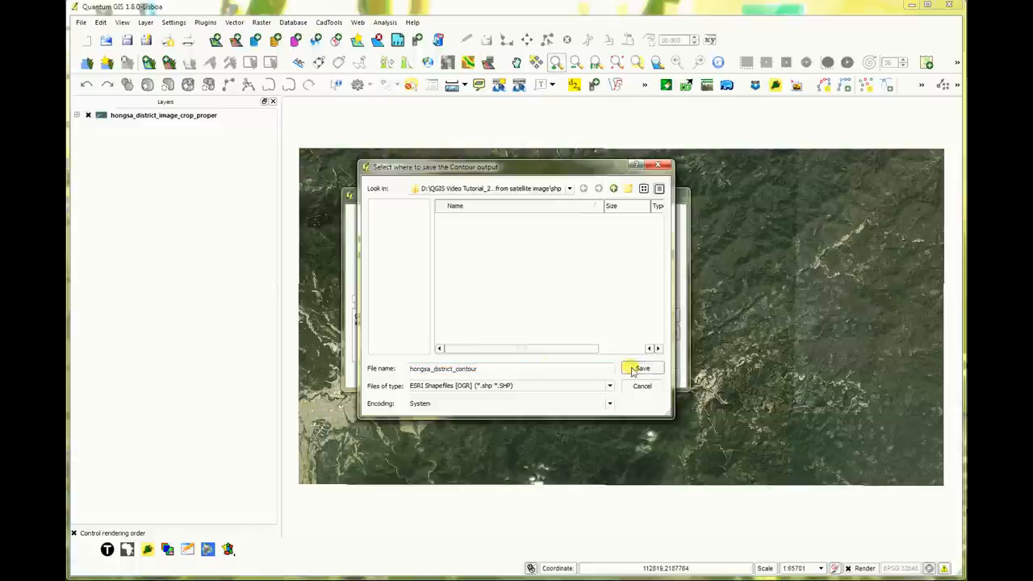
Step: Extract contours at interval 20 with ELEV attribute and load-into-canvas enabled
click(640, 369)
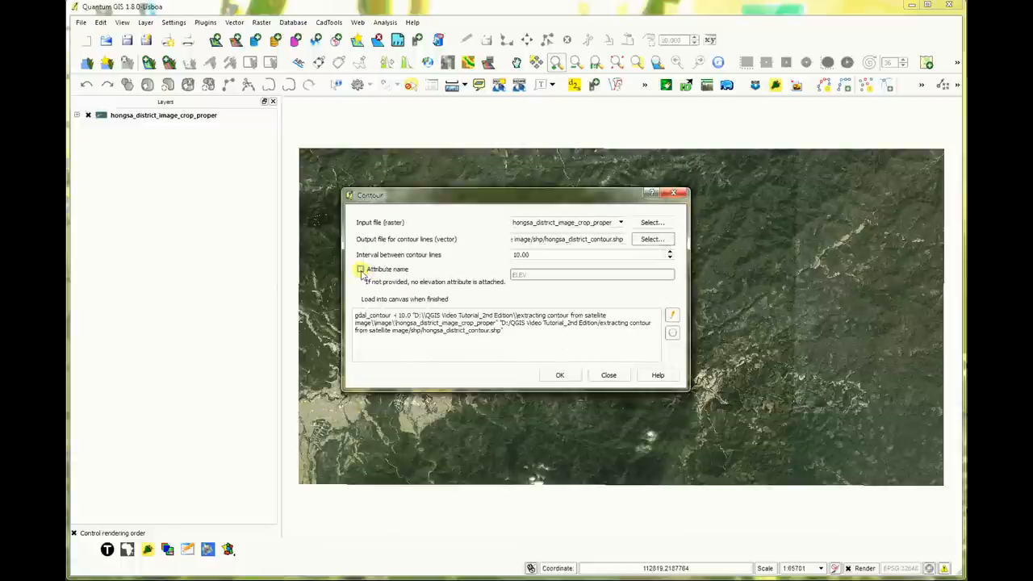
click(360, 269)
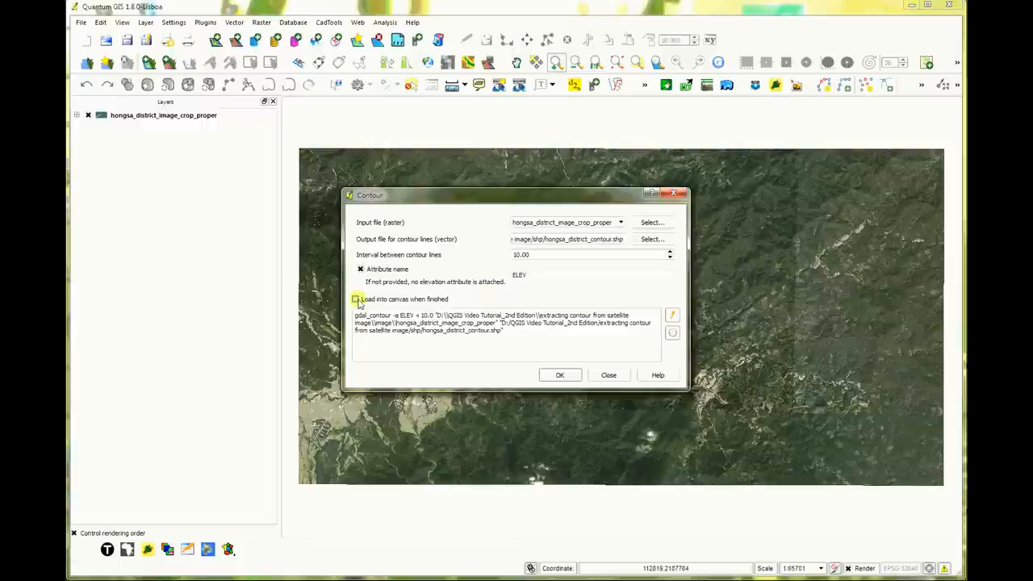
click(355, 299)
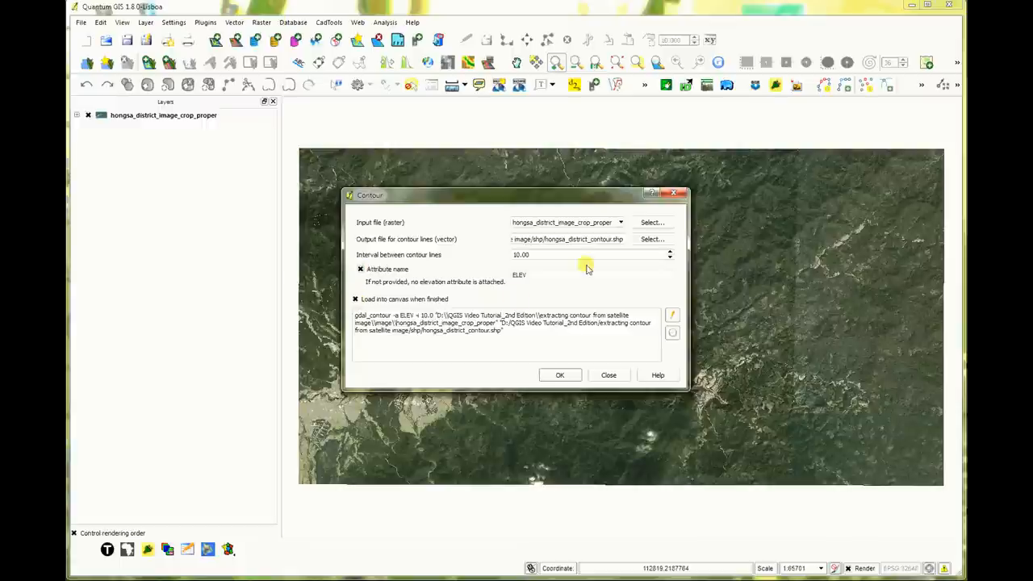
click(585, 255)
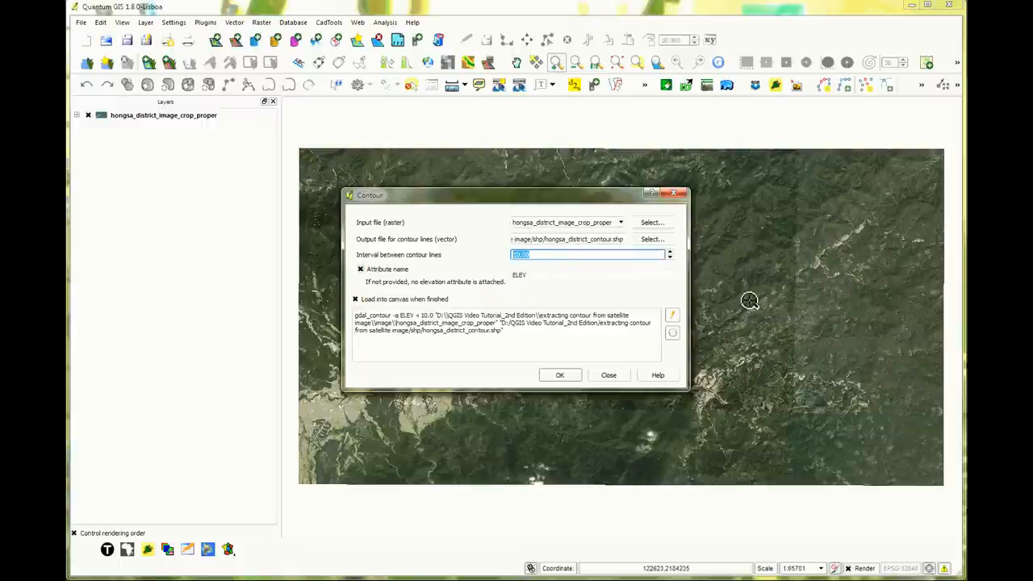
text(20)
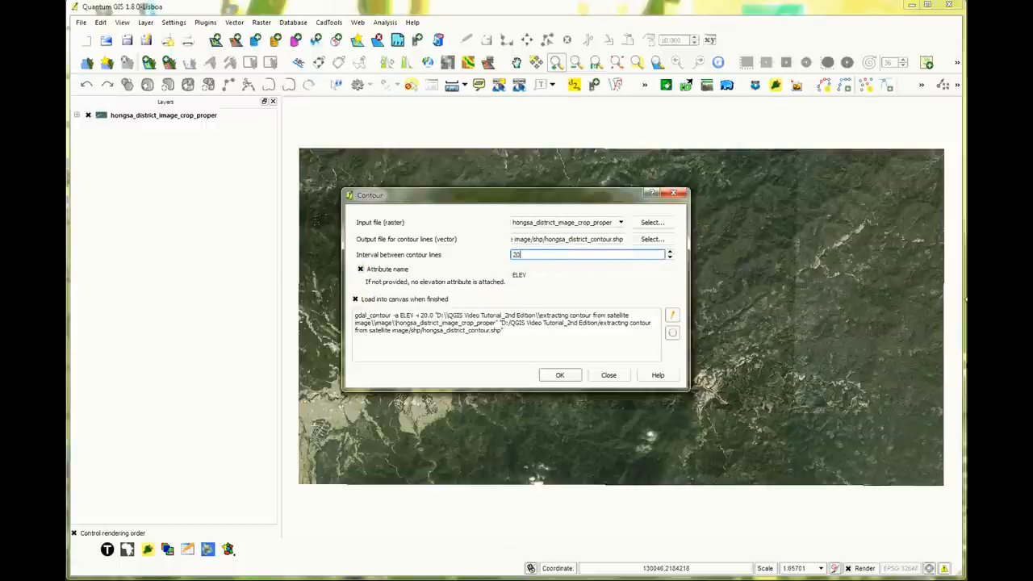
mouse_move(582, 356)
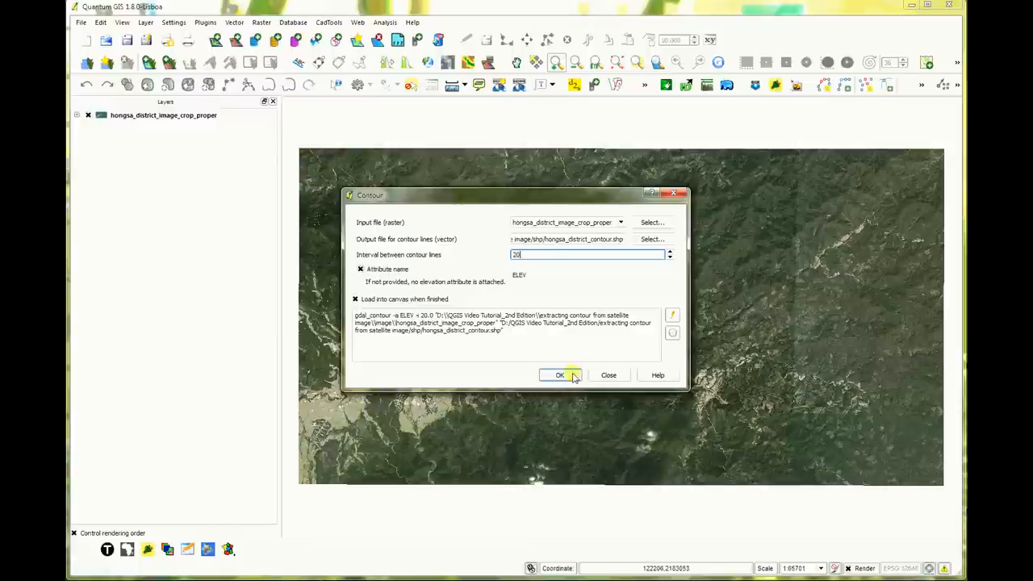
click(559, 374)
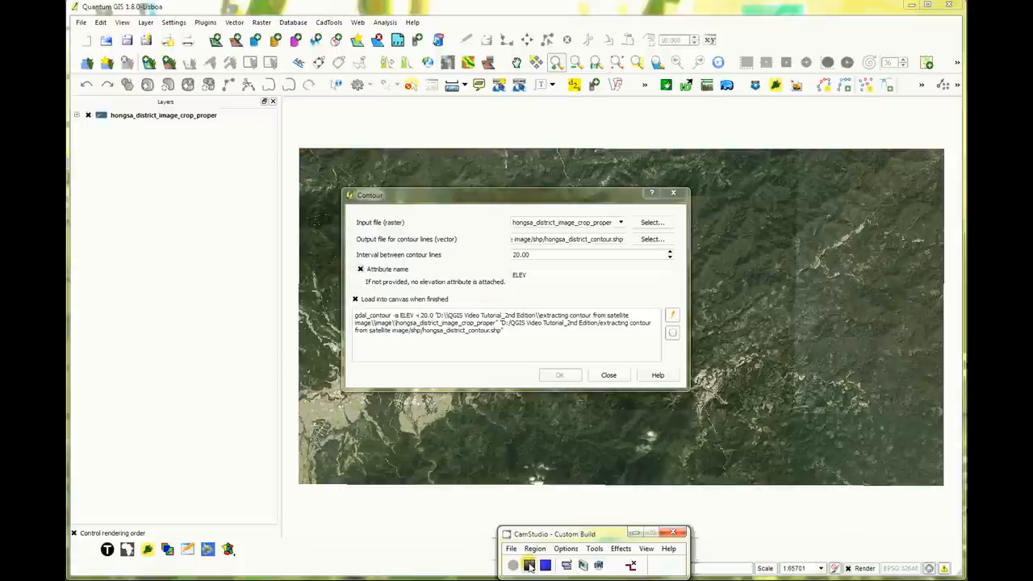
Step: Dismiss the Processing completed message and close the Contour dialog
click(560, 374)
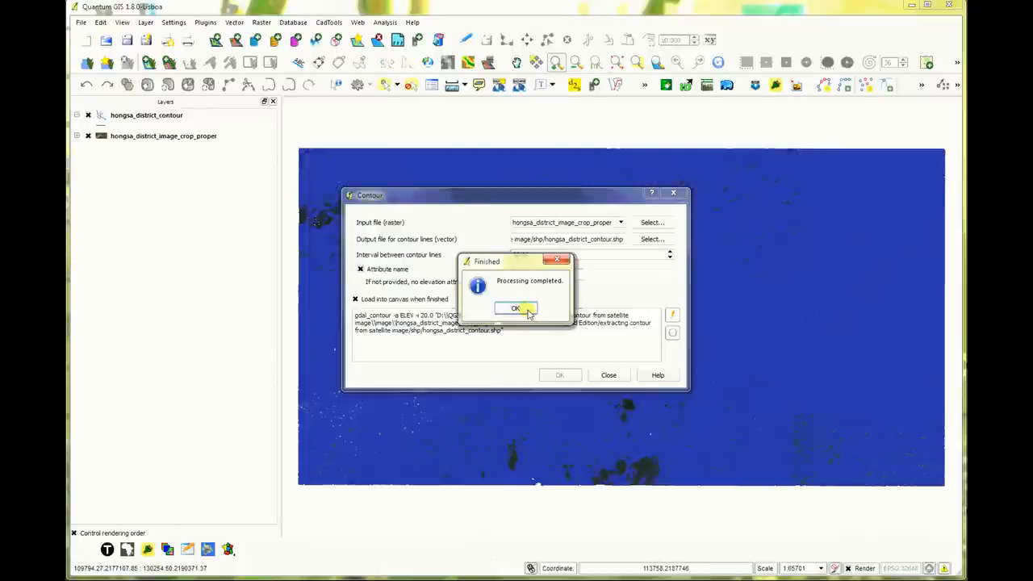
click(516, 309)
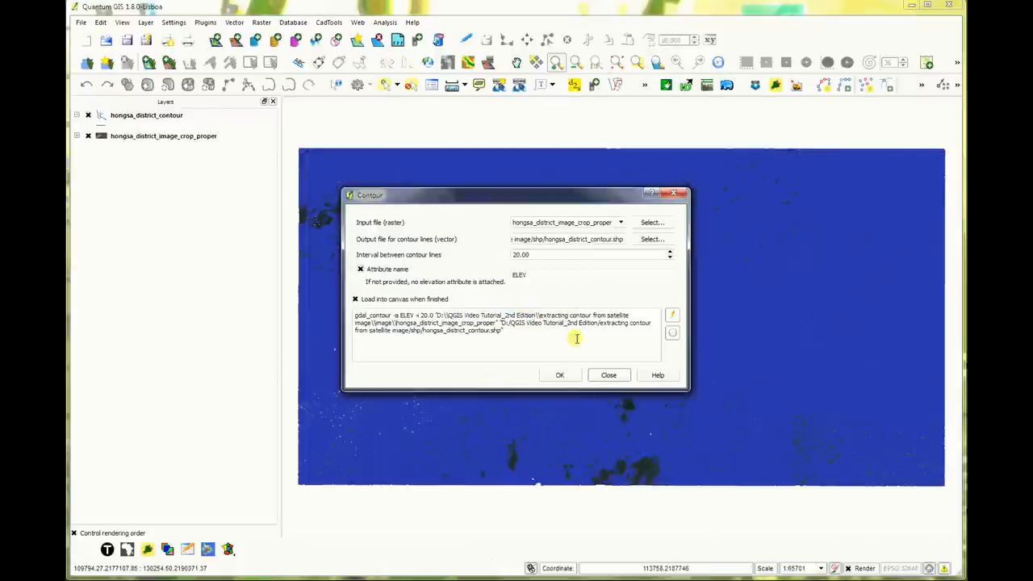
click(609, 375)
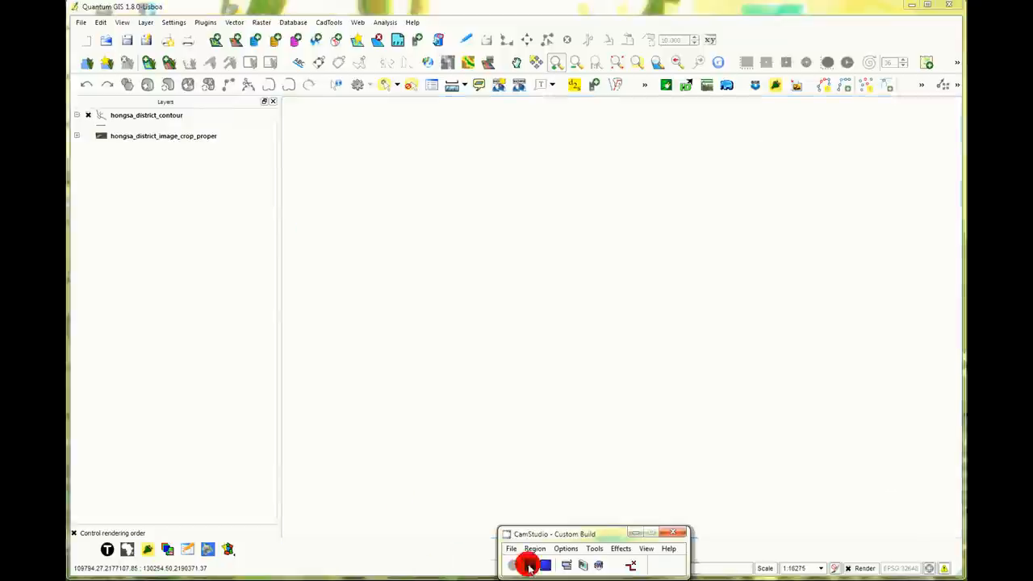
click(75, 115)
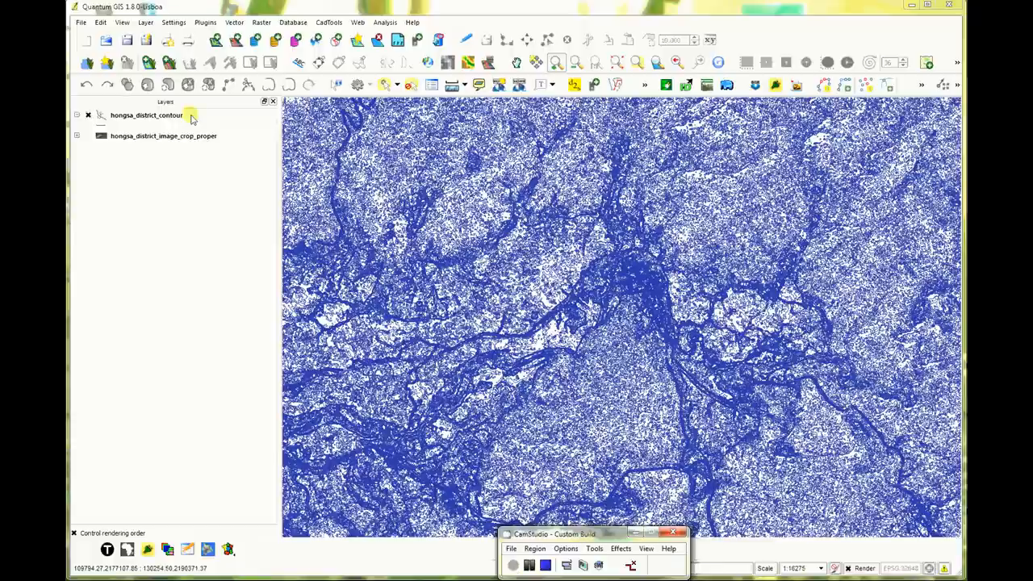
Step: Open hongsa_district_contour's attribute table and scroll through the ELEV values
right_click(149, 115)
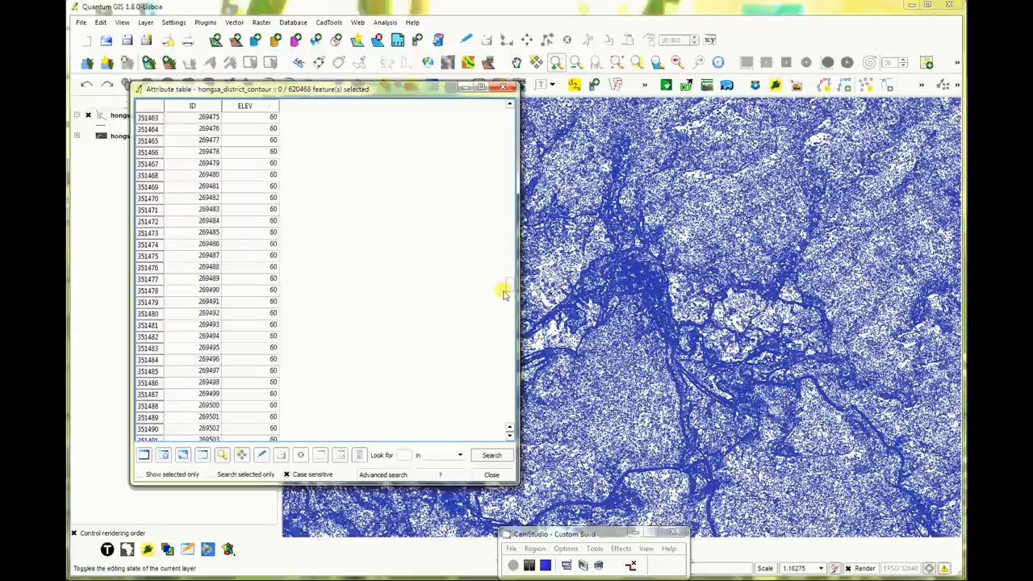
scroll(down, 3)
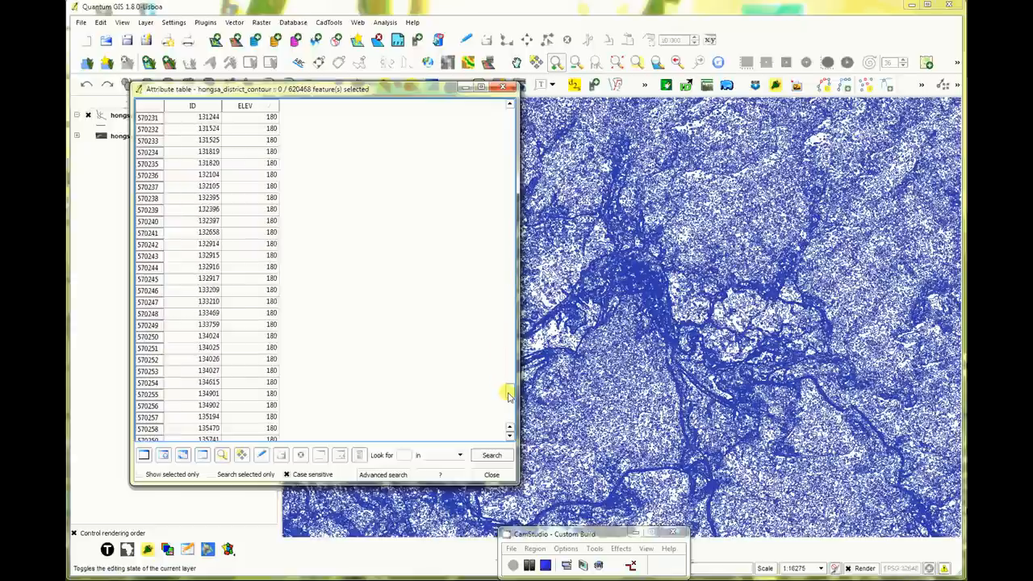